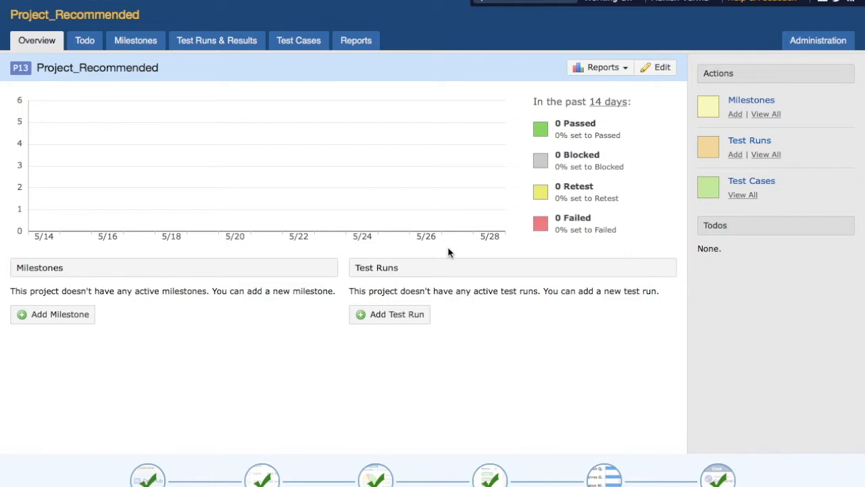
mouse_move(298, 40)
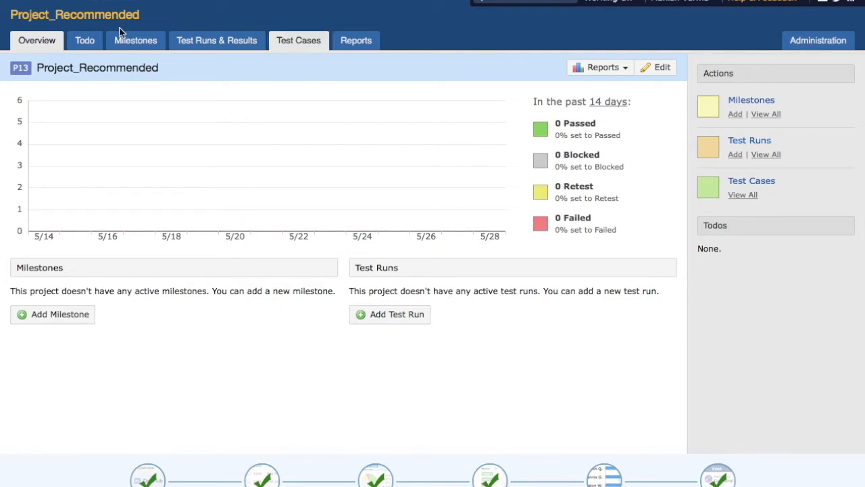
Show the Test Cases list and scroll through the Registration, Member and Guest sections
left_click(298, 41)
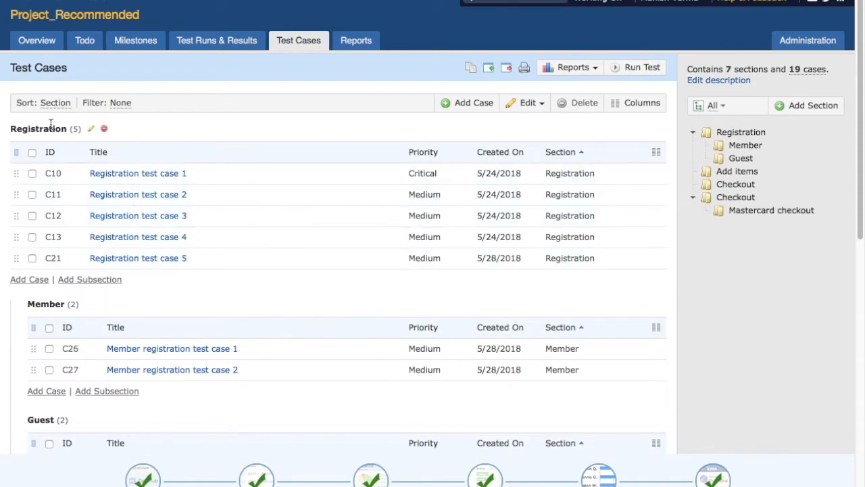
scroll("down", 3)
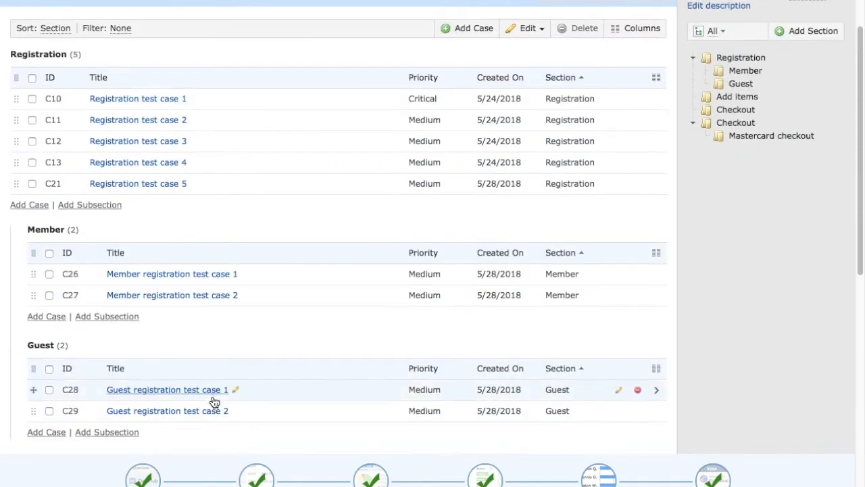
scroll("down", 3)
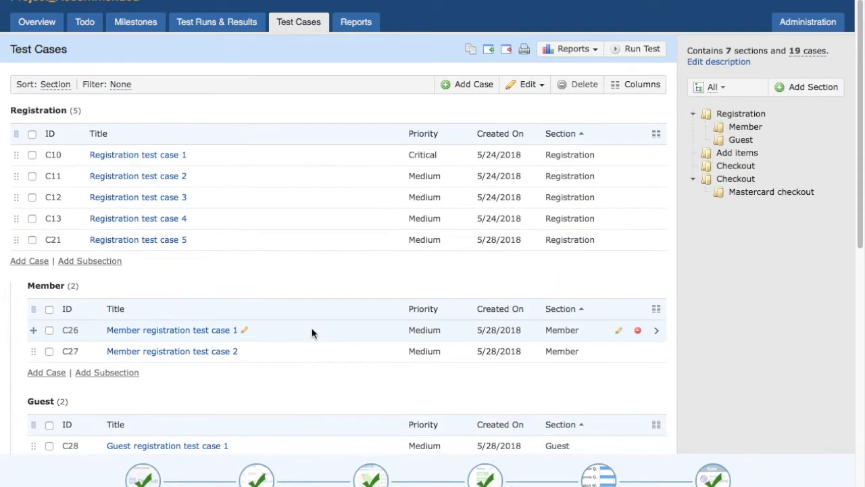
mouse_move(227, 291)
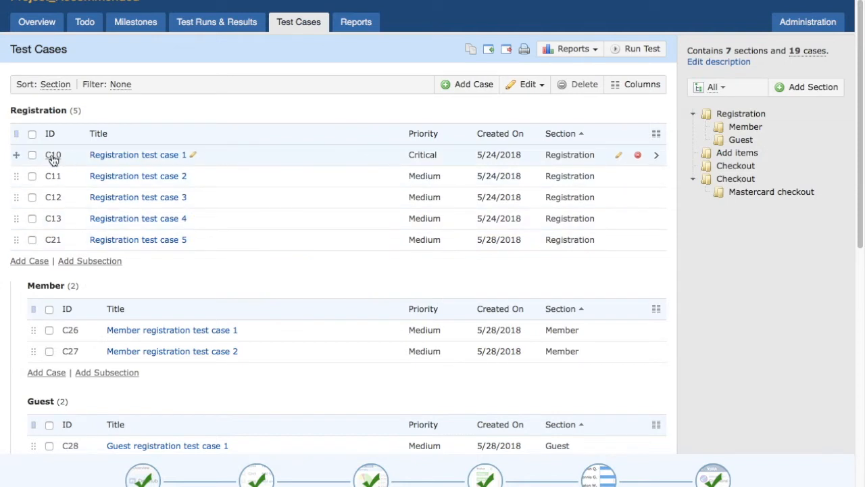
Check Registration test cases C10 through C21 and bring up the Edit dropdown
left_click(32, 154)
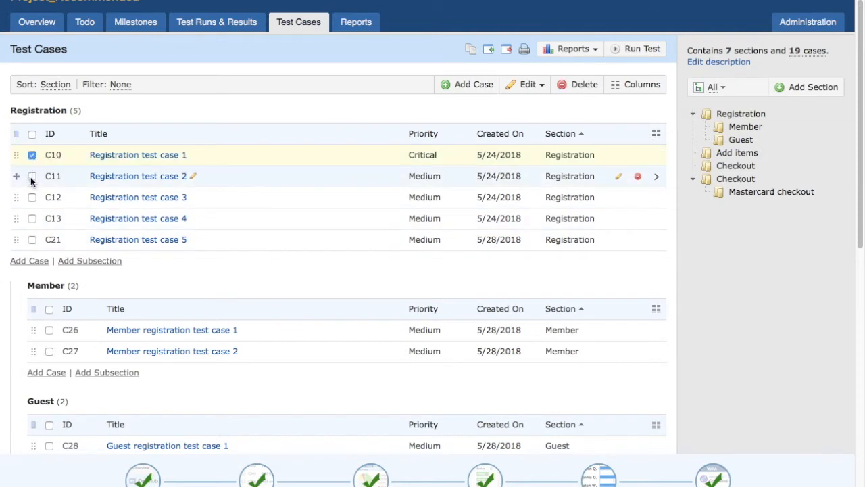
left_click(32, 197)
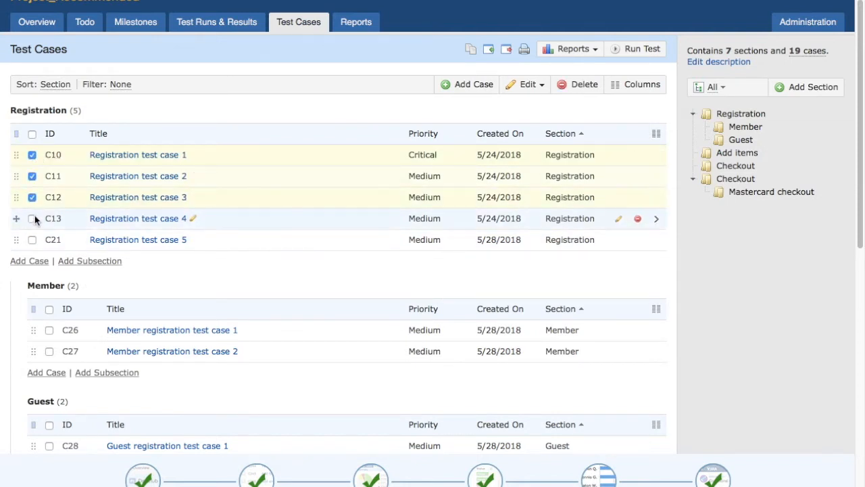
left_click(32, 219)
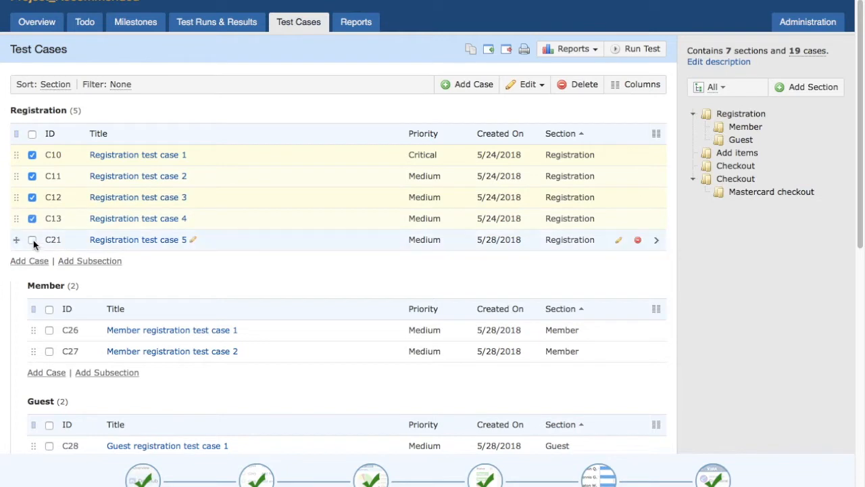
left_click(32, 239)
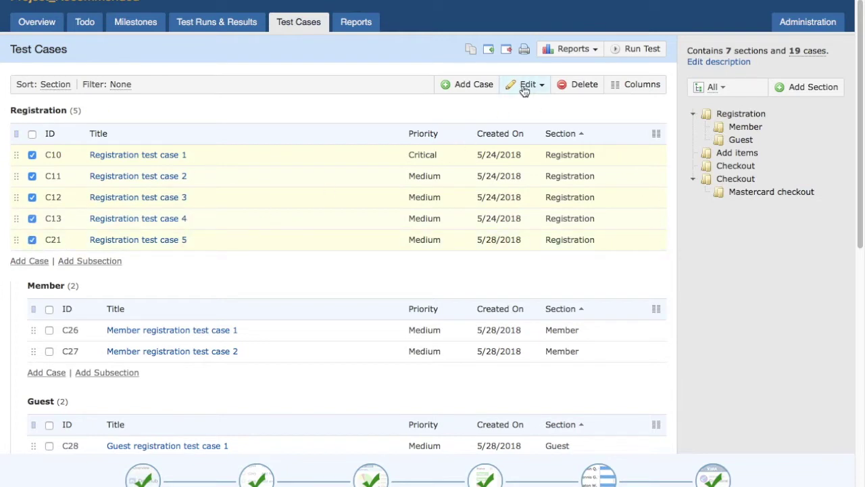
left_click(527, 84)
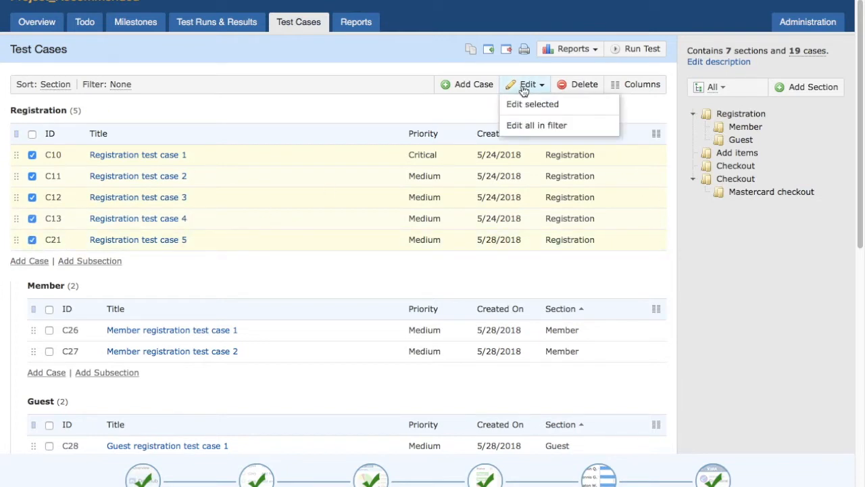
mouse_move(516, 88)
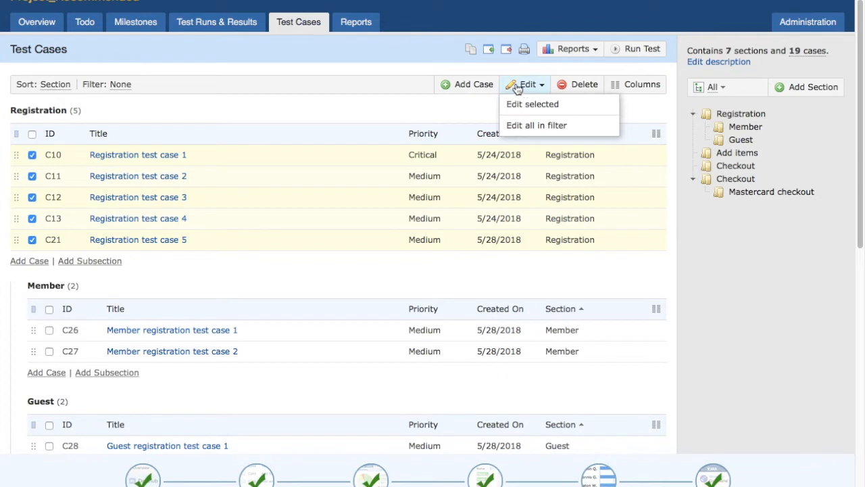
mouse_move(532, 104)
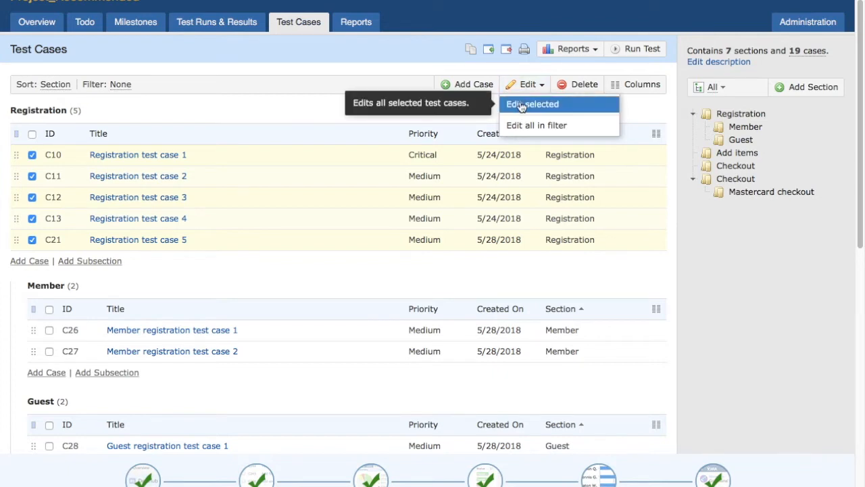
mouse_move(521, 125)
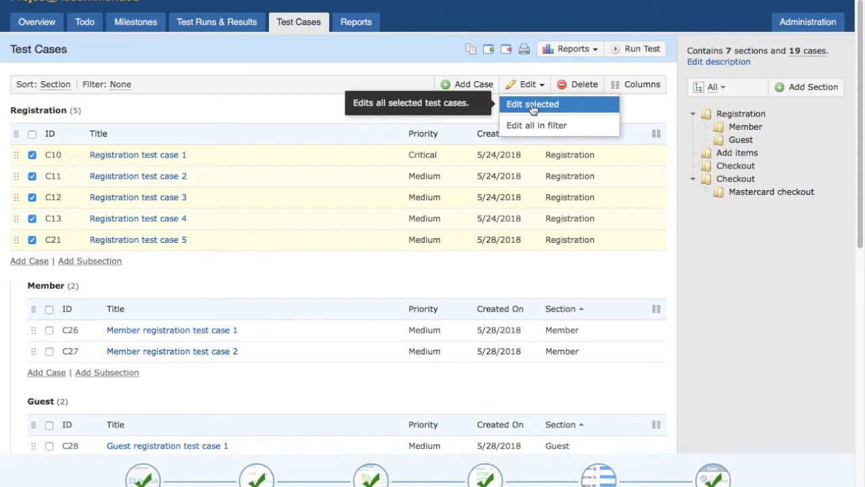
Choose Edit selected to load the shared edit form for the five cases
left_click(532, 102)
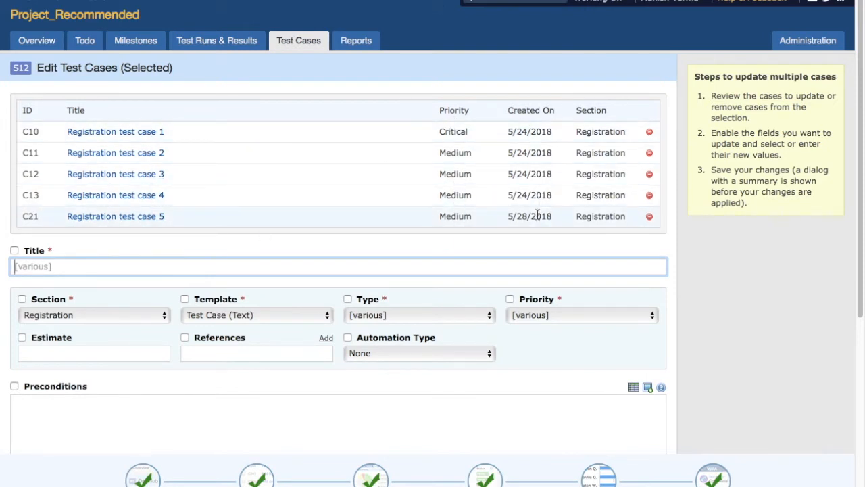
mouse_move(529, 216)
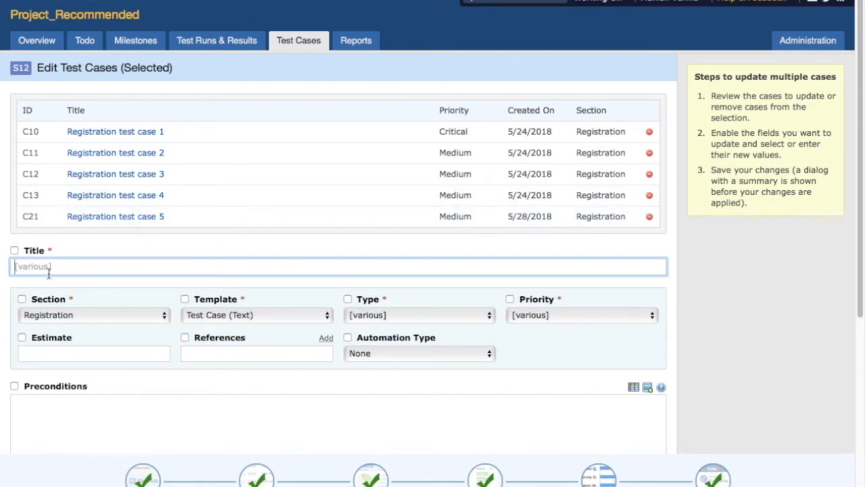
mouse_move(60, 338)
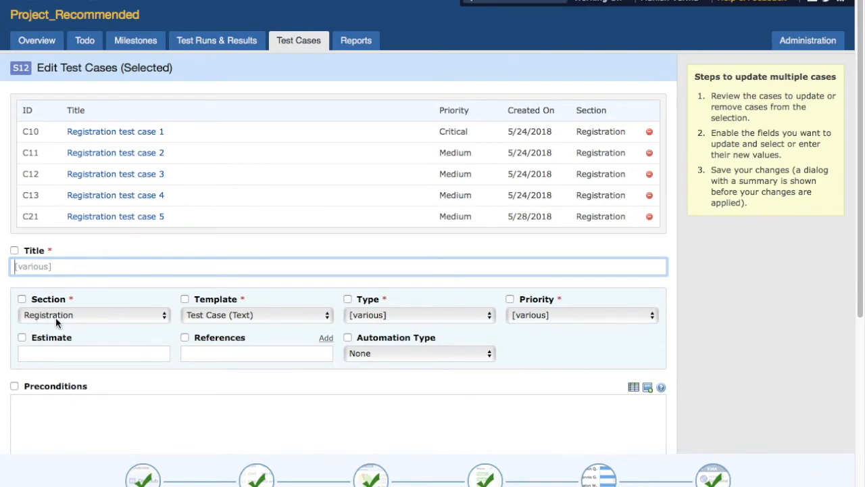
Set Section Guest, Template Test Case (Steps), Type Functional and Priority Critical
left_click(93, 315)
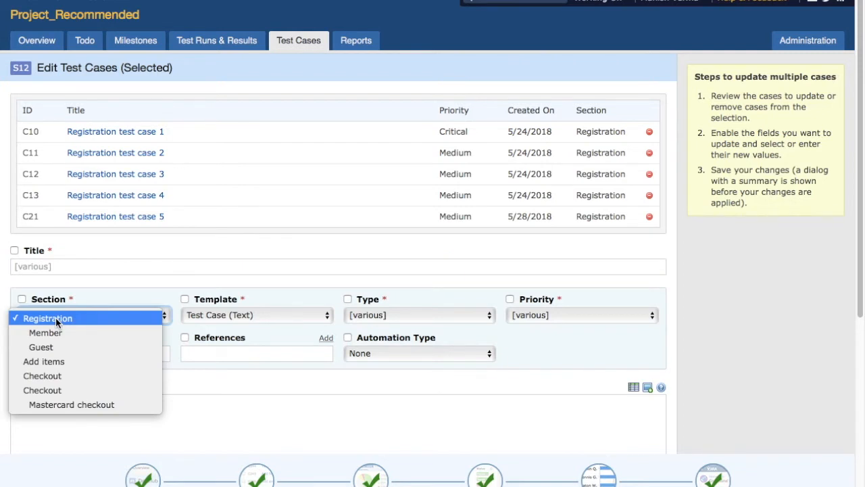
mouse_move(43, 361)
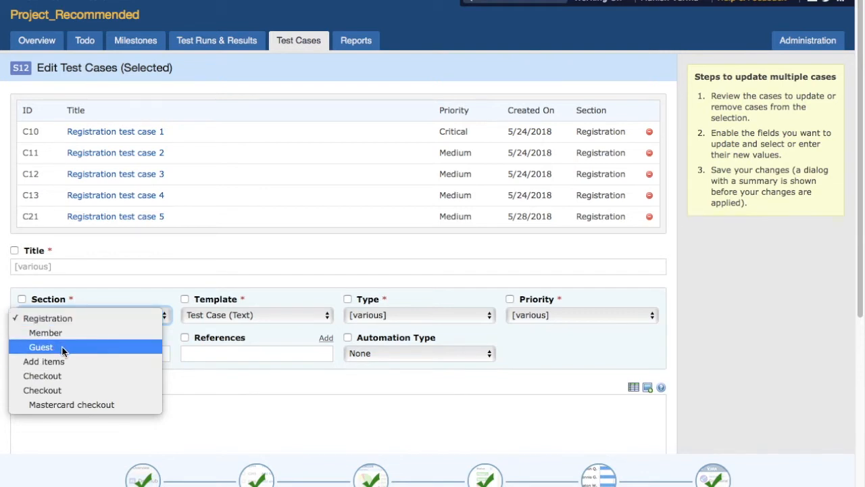
left_click(40, 346)
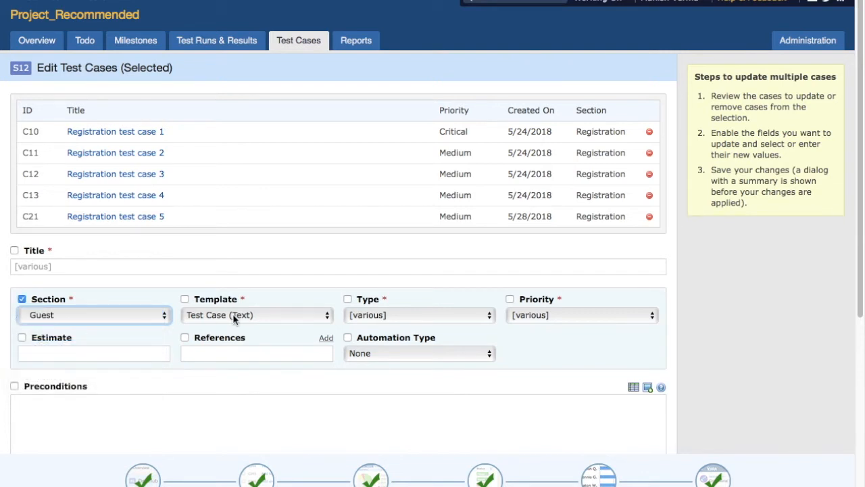
left_click(256, 315)
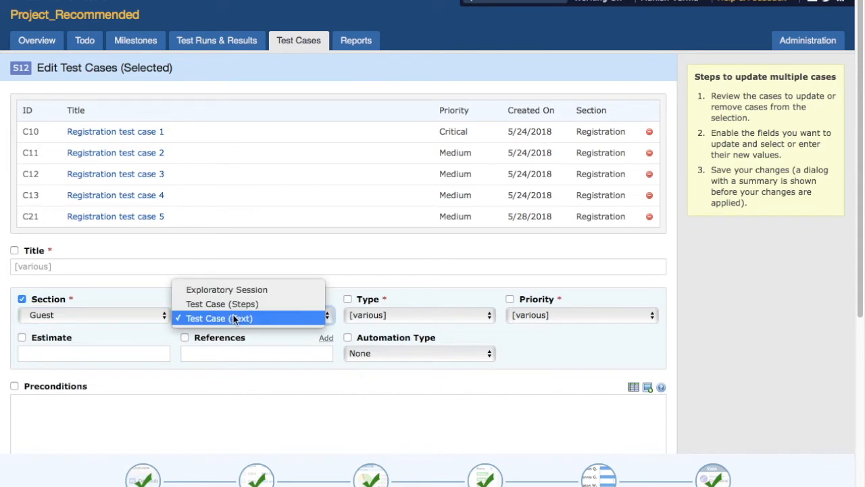
mouse_move(208, 319)
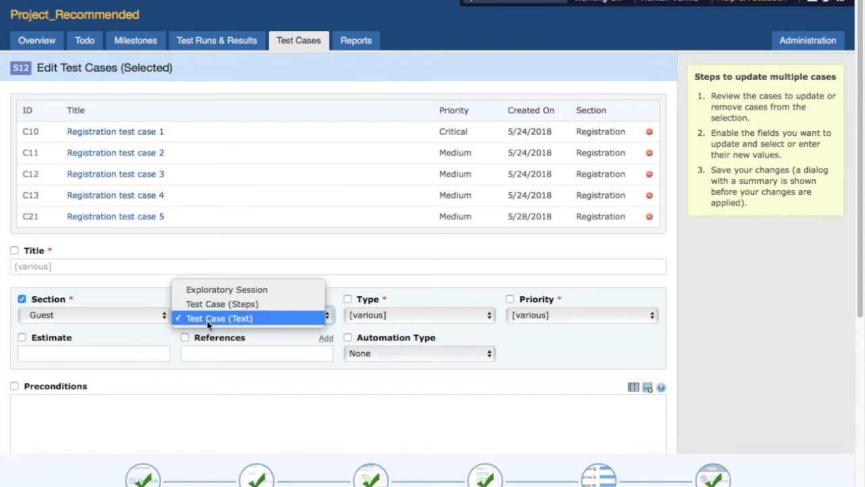
mouse_move(219, 303)
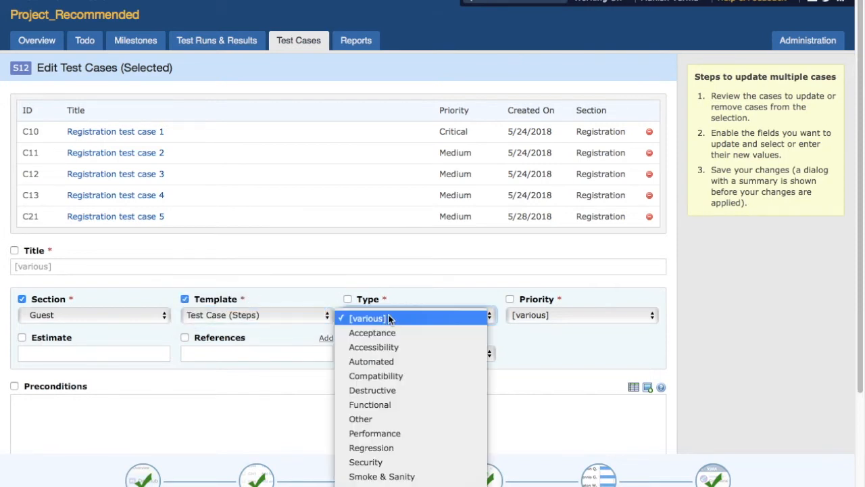
mouse_move(400, 404)
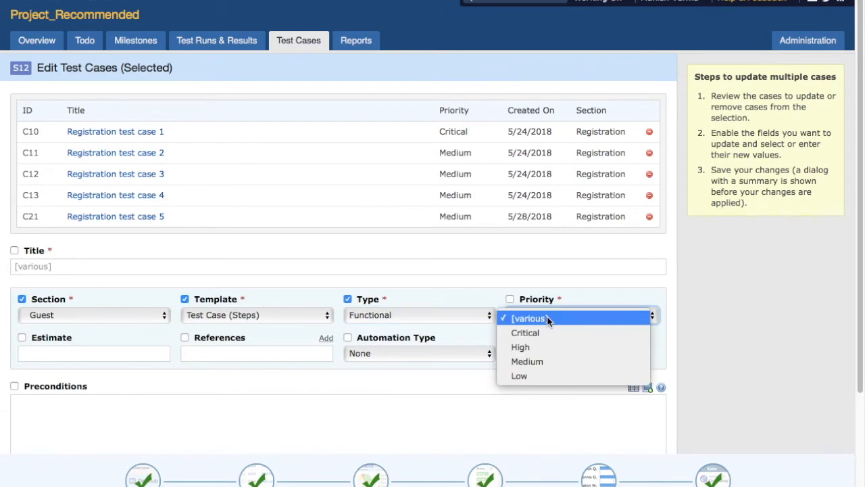
mouse_move(547, 332)
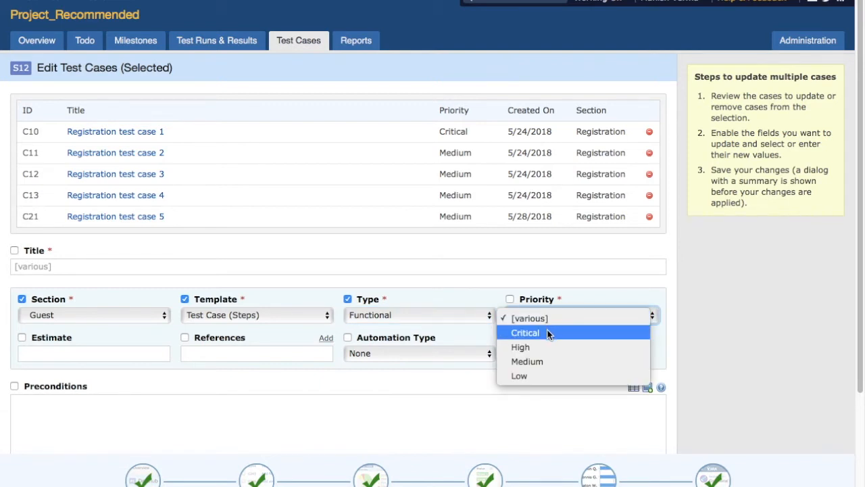
left_click(524, 332)
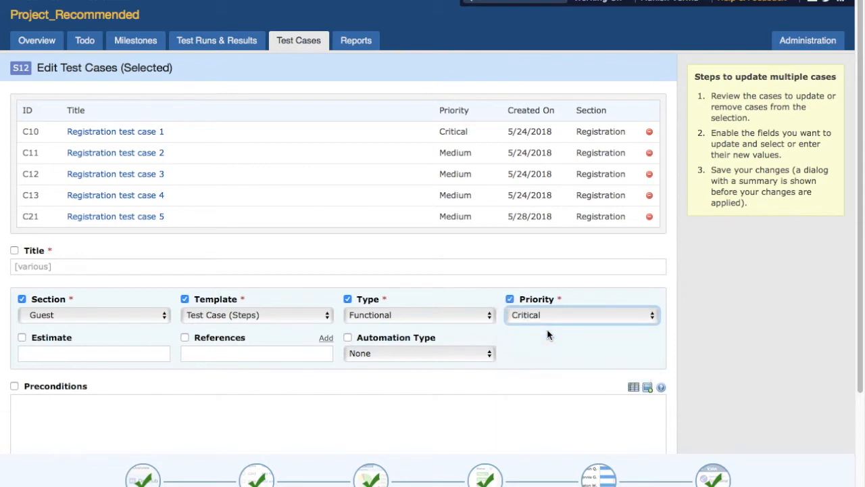
mouse_move(487, 362)
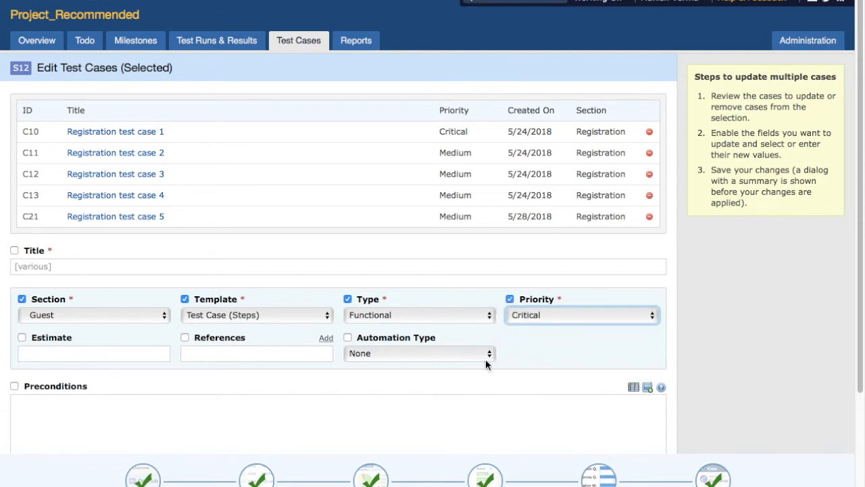
scroll("down", 3)
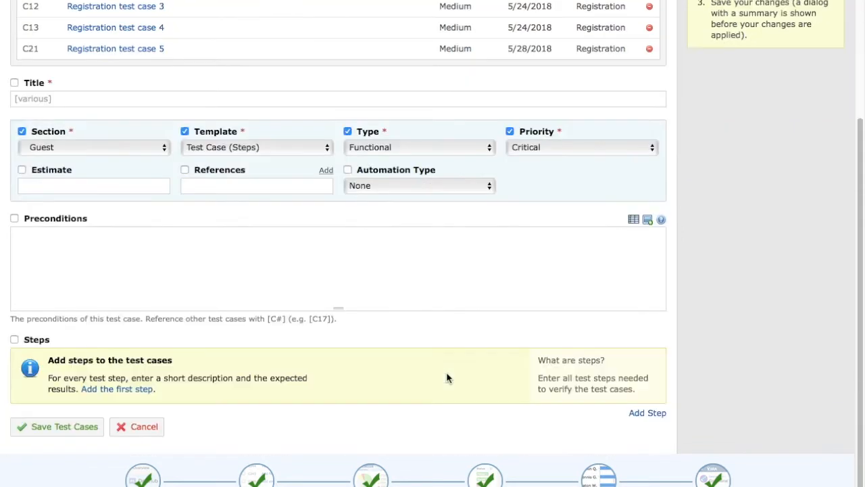
mouse_move(75, 314)
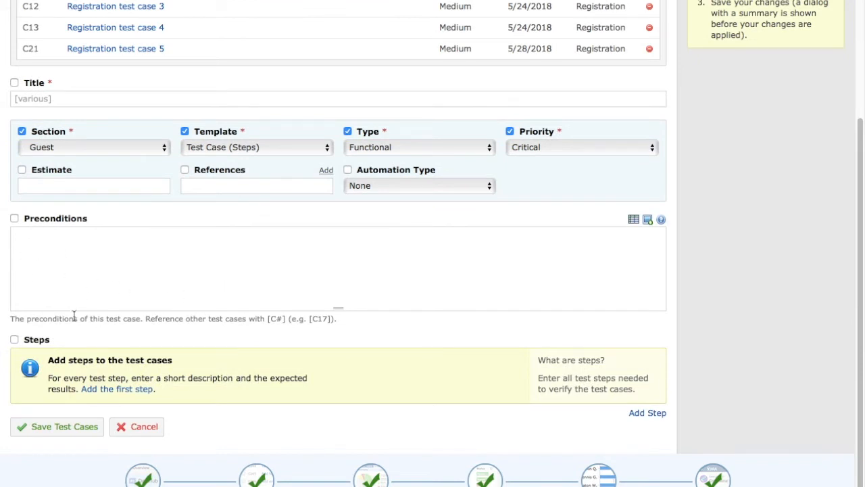
mouse_move(67, 280)
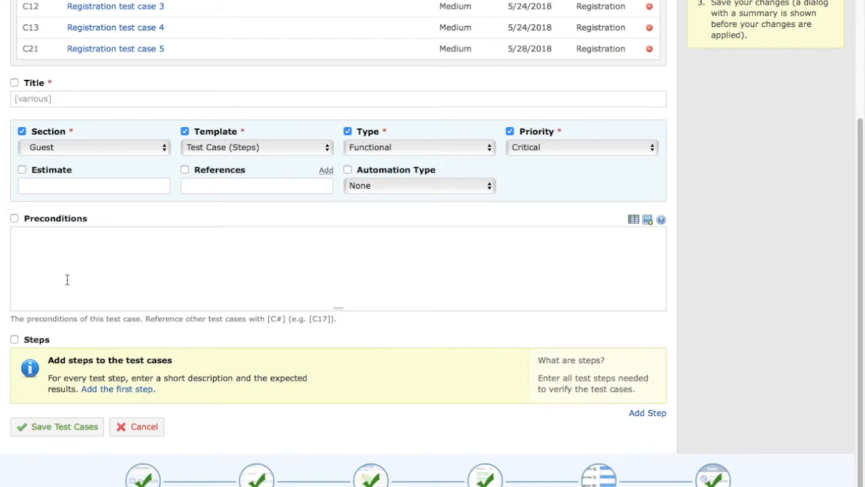
left_click(83, 264)
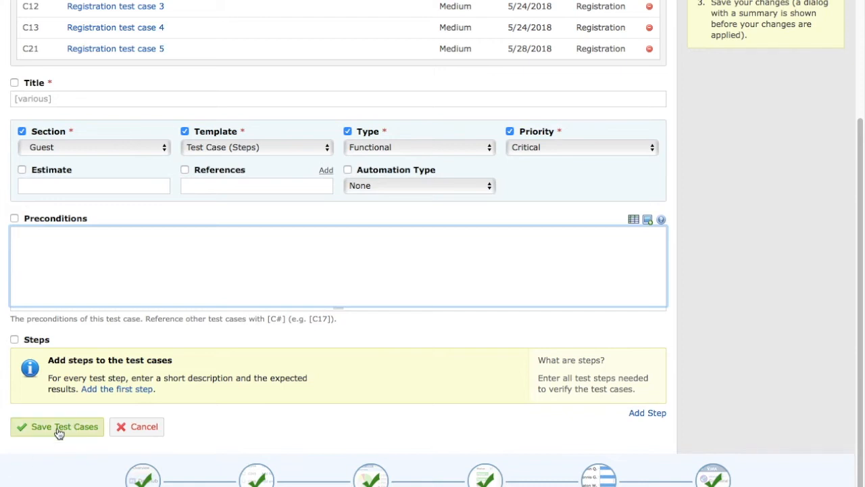
left_click(56, 427)
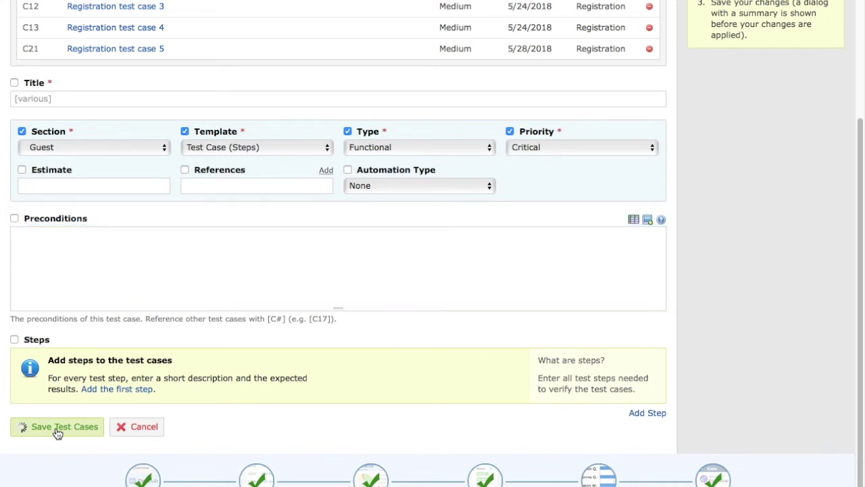
left_click(57, 428)
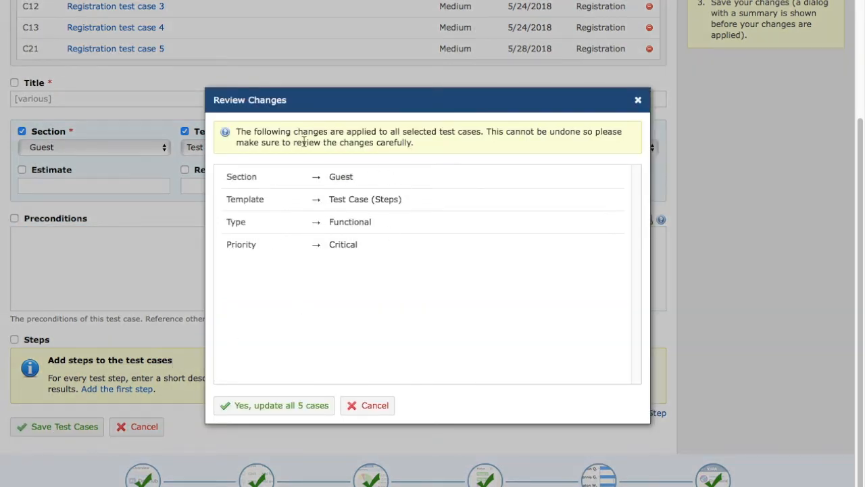
mouse_move(316, 240)
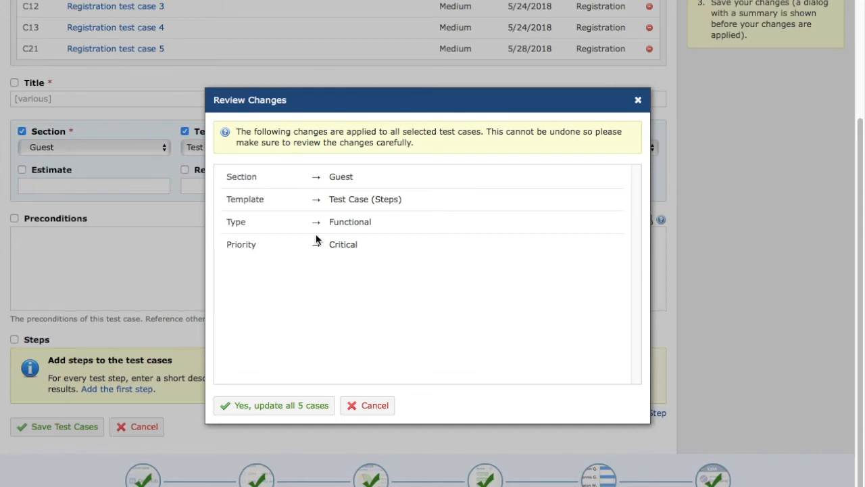
mouse_move(376, 270)
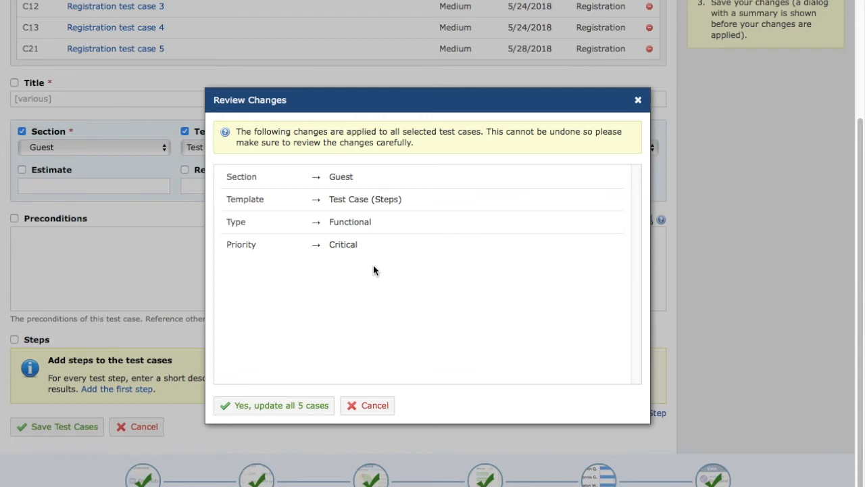
mouse_move(316, 347)
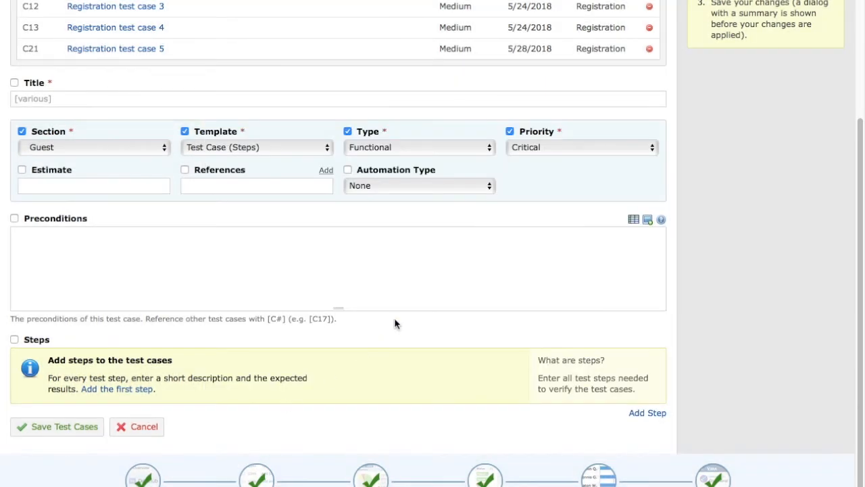
mouse_move(434, 304)
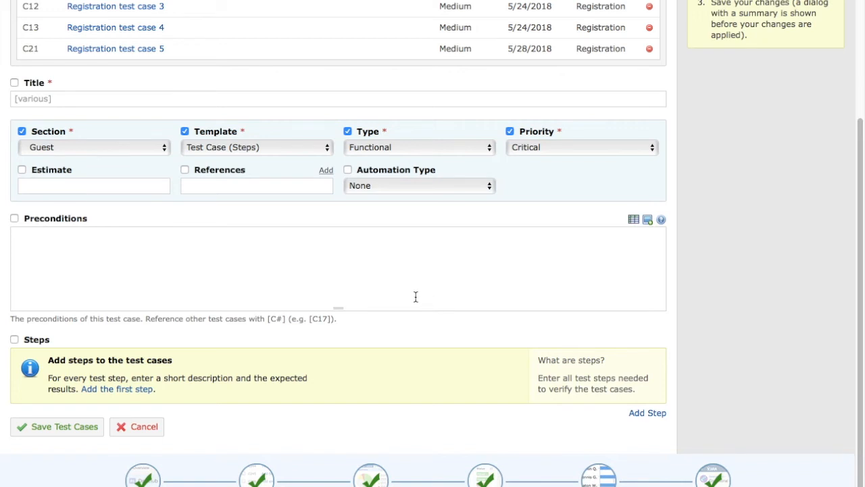
mouse_move(362, 281)
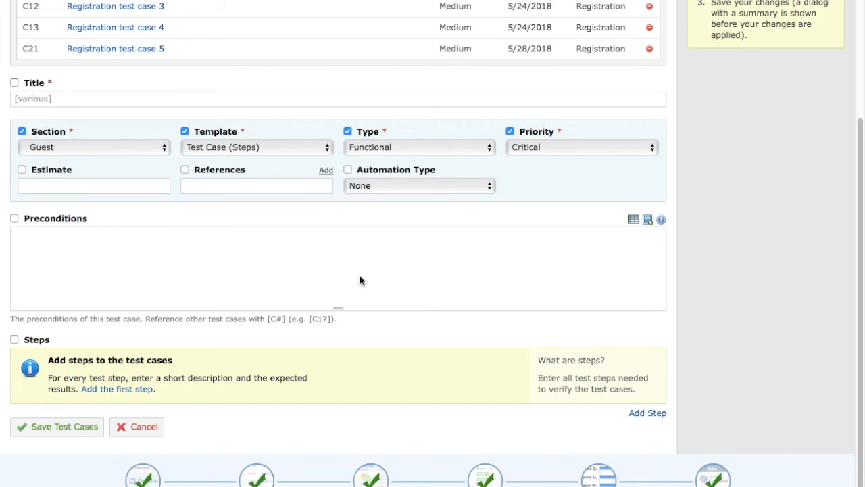
Confirm 'Yes, update all 5 cases' and check the cases under the Guest section
left_click(57, 428)
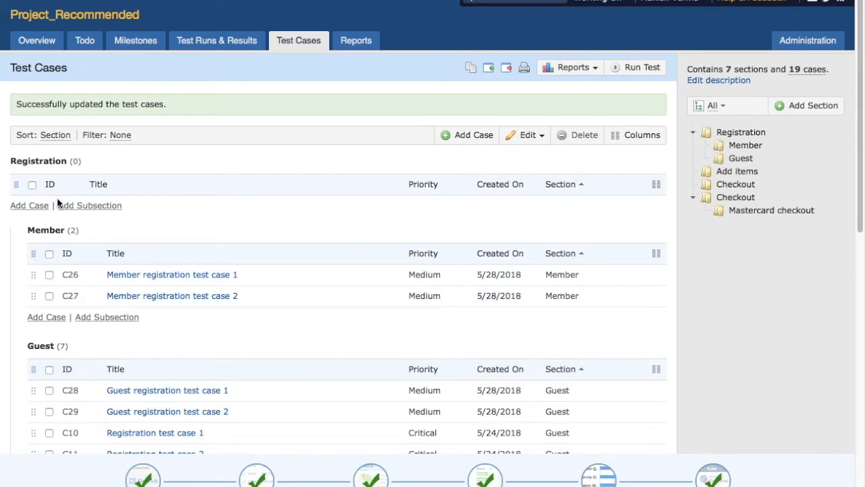
mouse_move(221, 317)
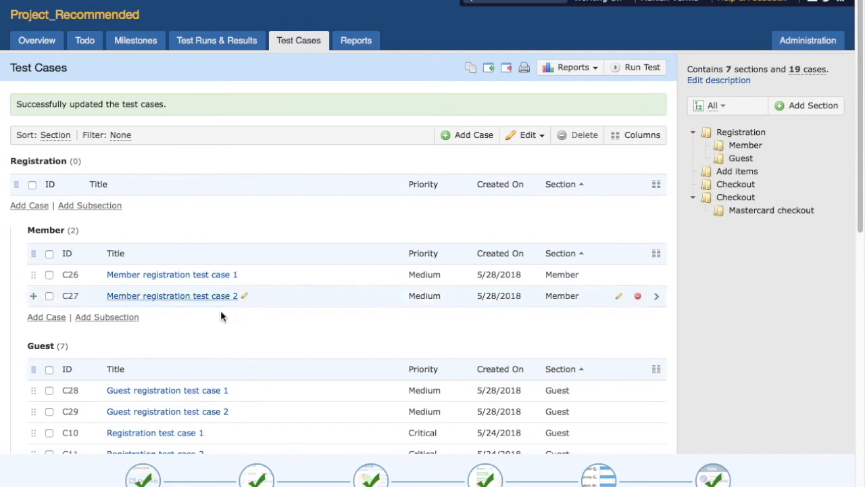
scroll("down", 3)
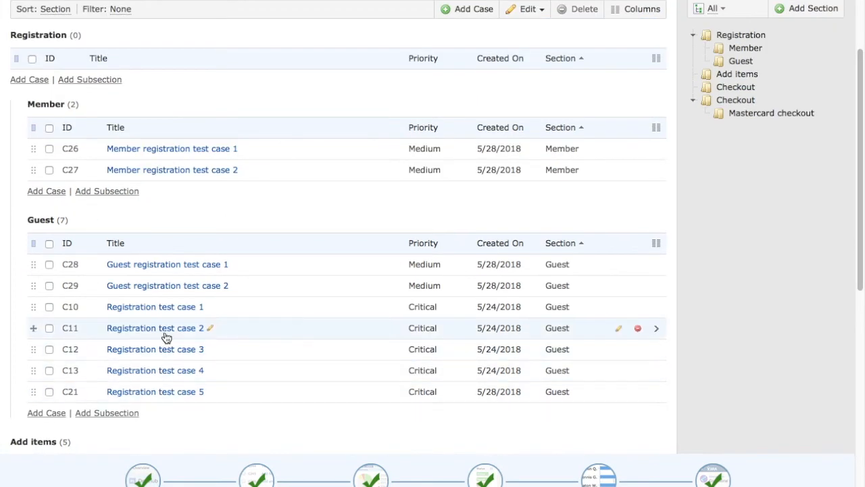
mouse_move(162, 370)
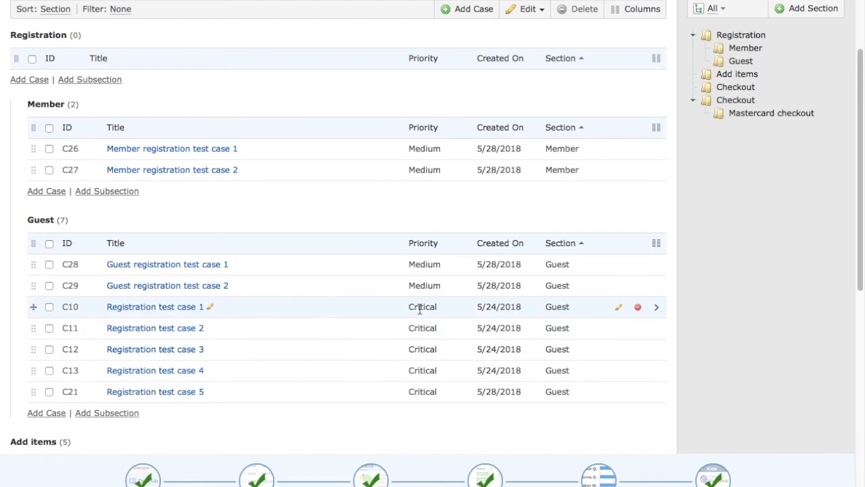
mouse_move(433, 348)
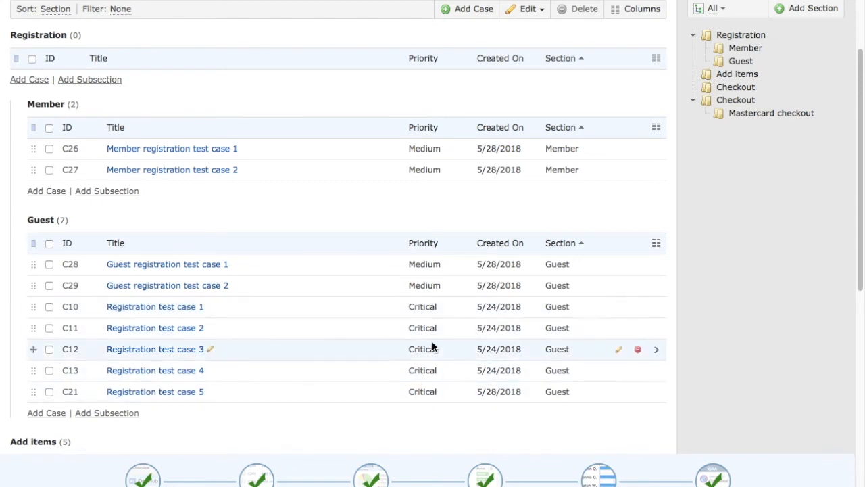
mouse_move(186, 314)
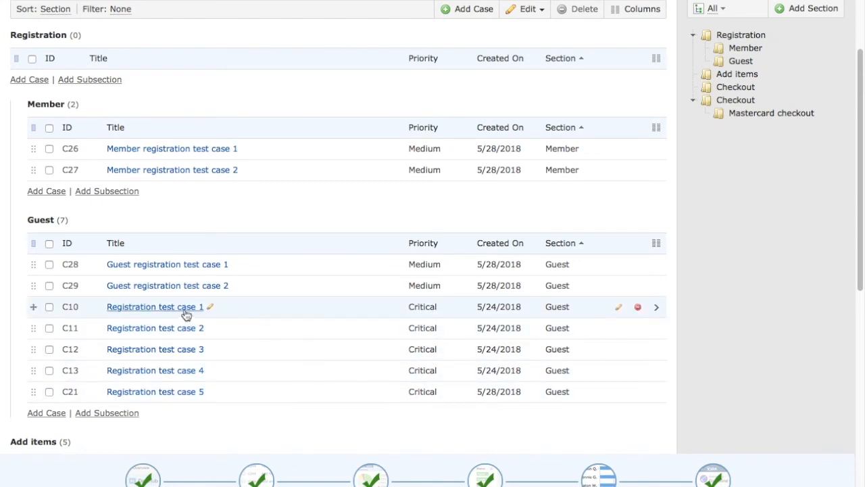
View Registration test case 1's edit fields, then cancel back without saving
left_click(155, 307)
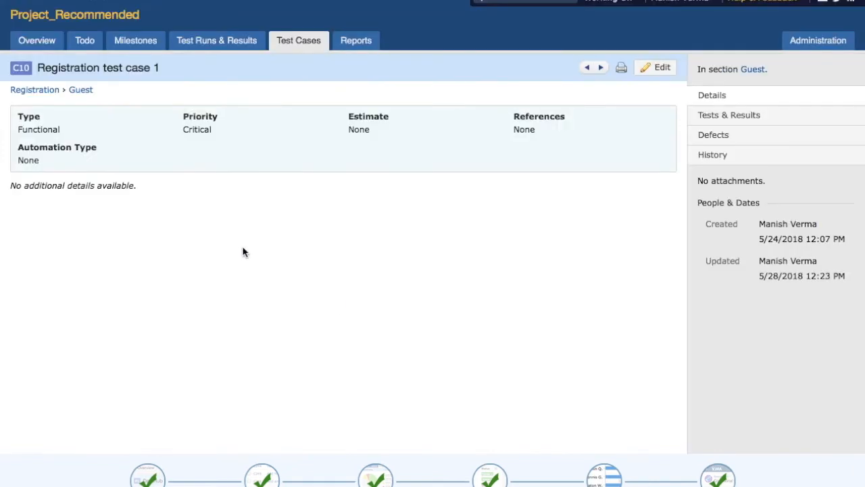
mouse_move(291, 129)
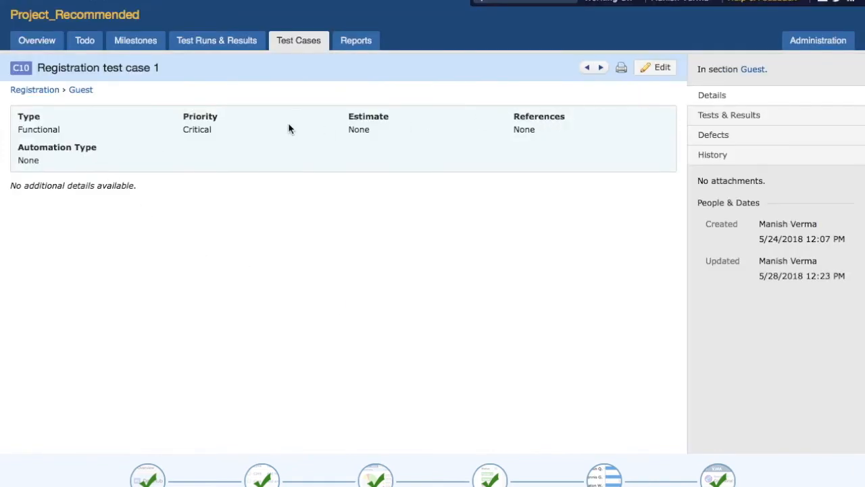
left_click(654, 67)
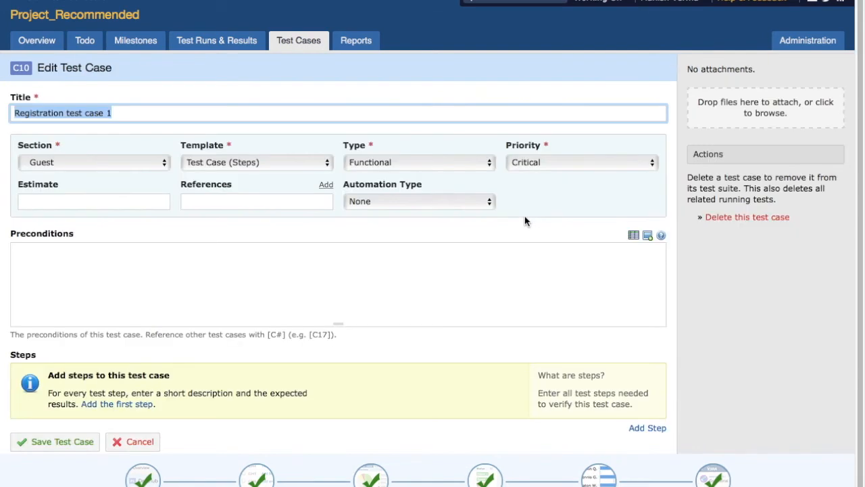
mouse_move(560, 173)
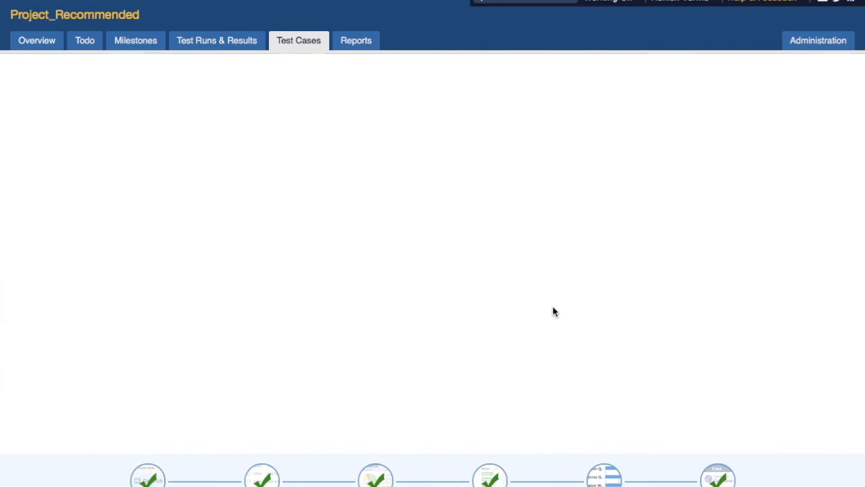
left_click(297, 40)
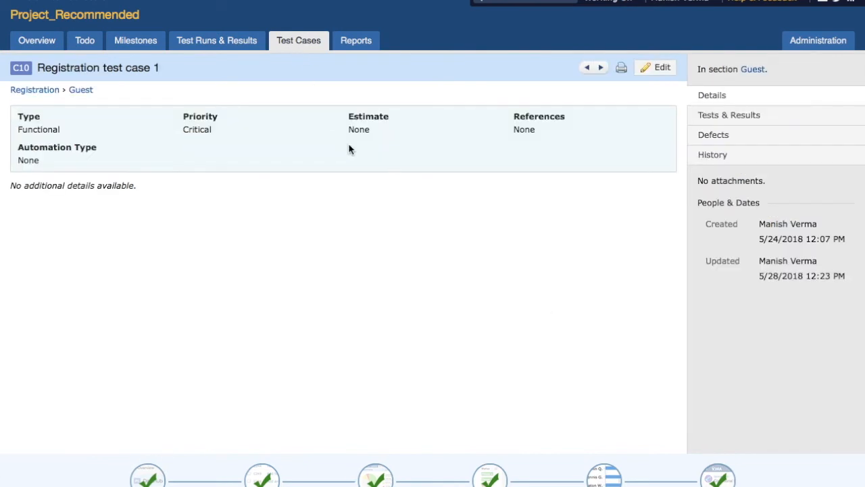
mouse_move(319, 131)
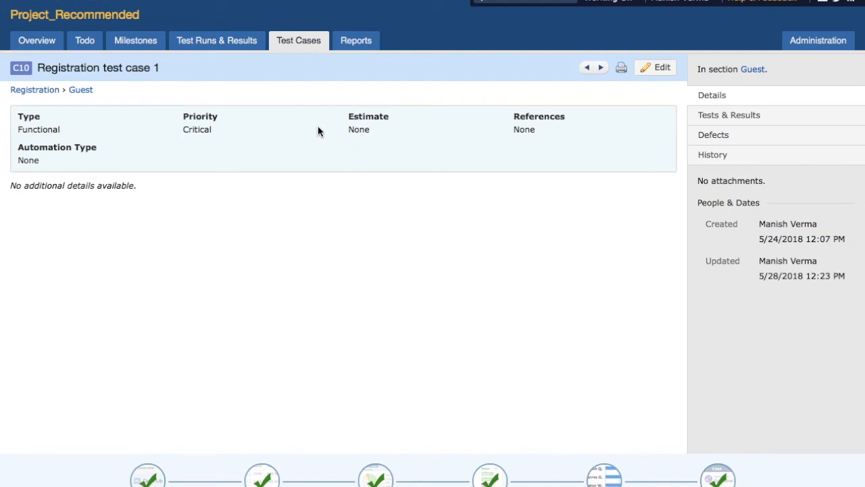
mouse_move(308, 129)
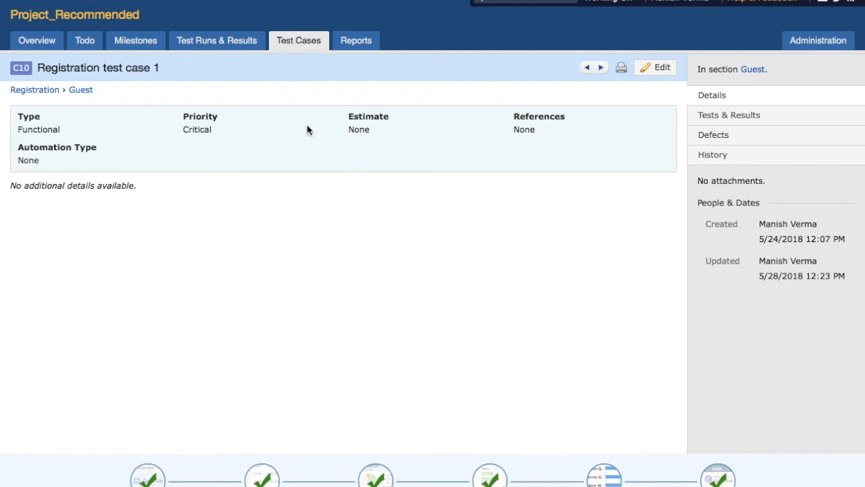
mouse_move(351, 124)
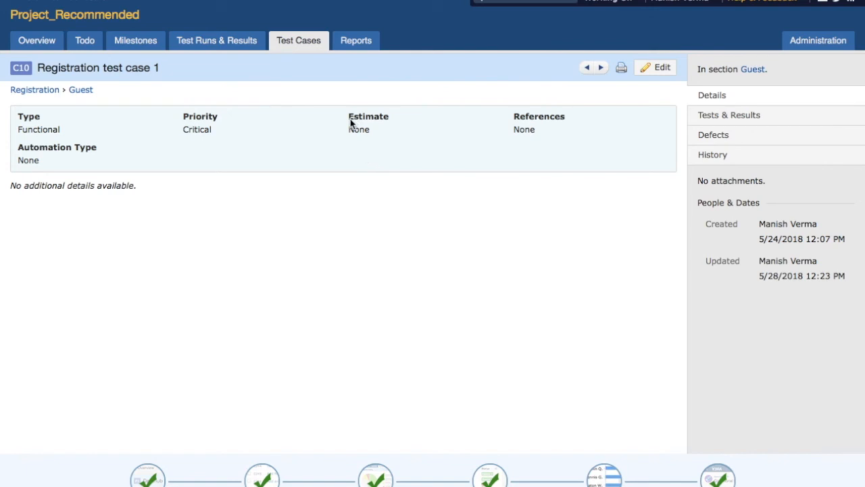
Reload the project's test case list showing 7 sections and 19 cases
left_click(298, 41)
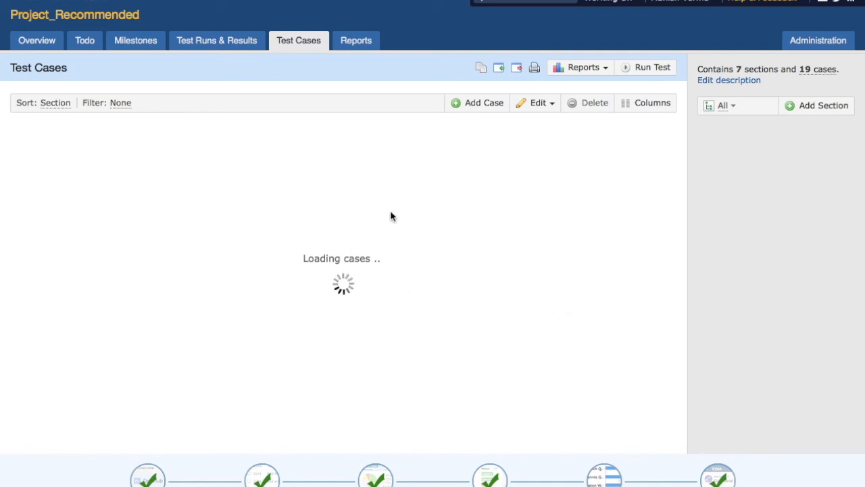
mouse_move(424, 154)
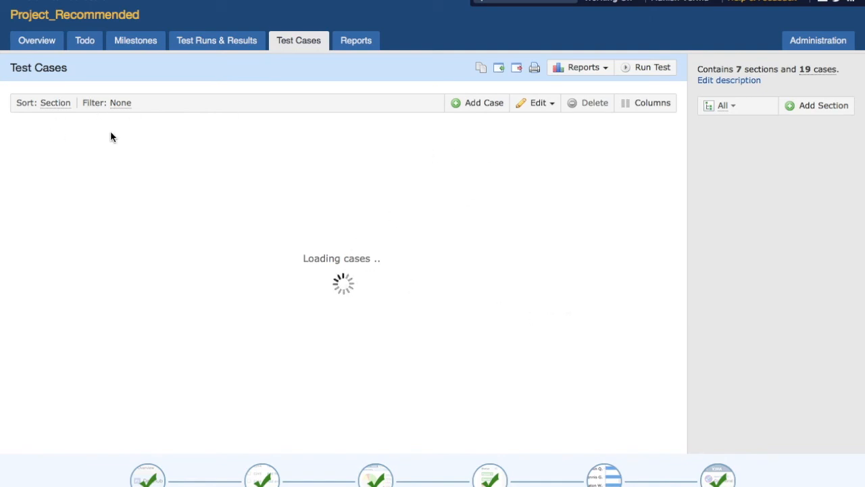
mouse_move(111, 116)
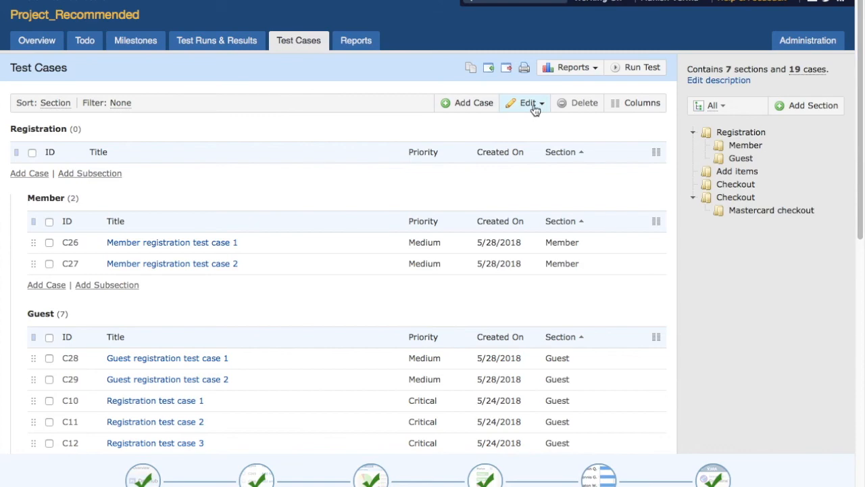
Choose Edit all in filter to load the bulk edit form for all 19 cases
left_click(524, 102)
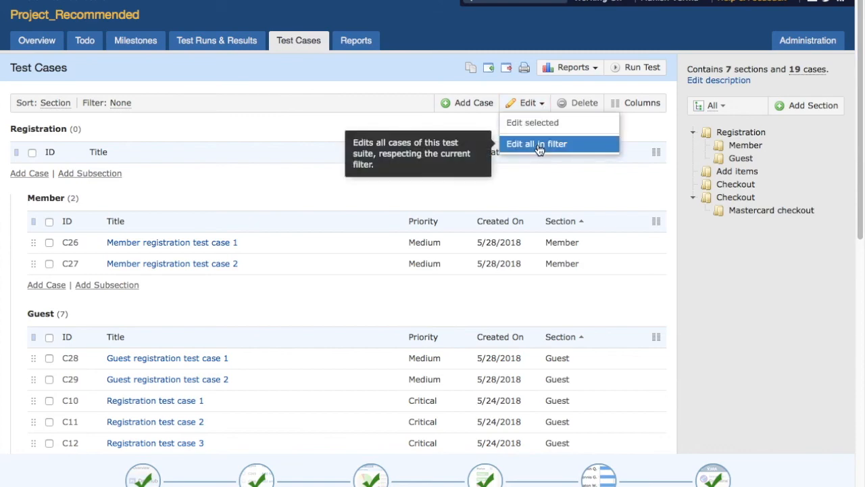
left_click(537, 143)
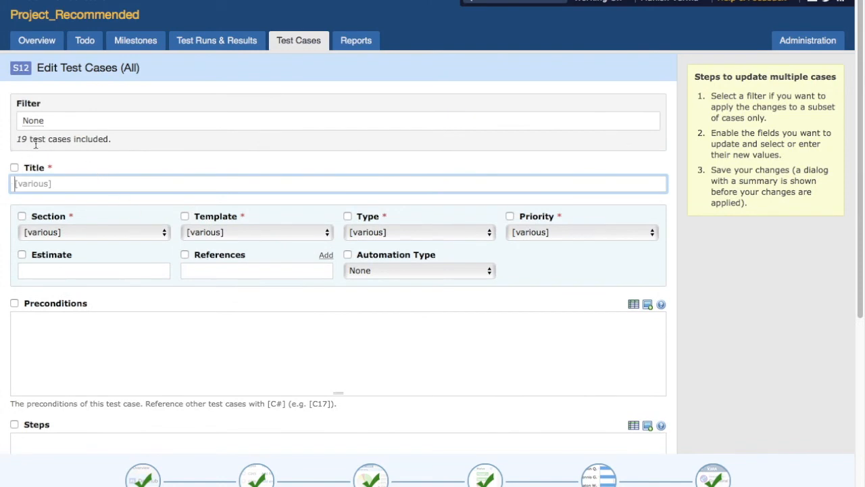
mouse_move(133, 297)
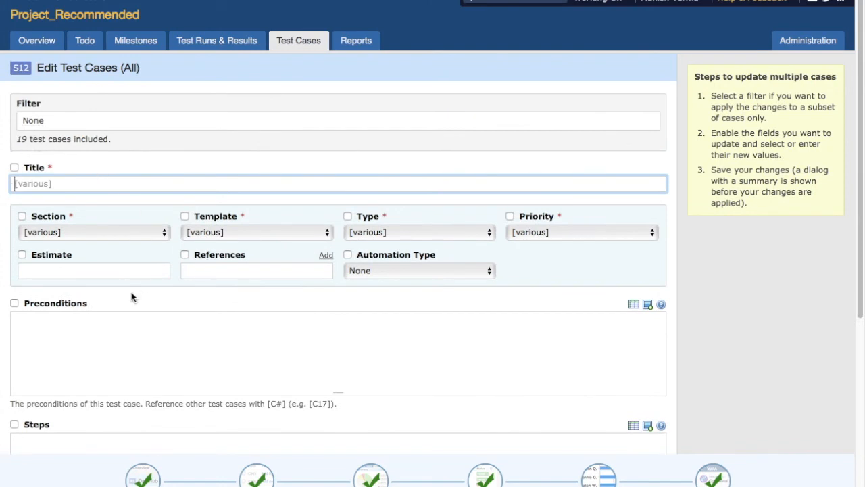
scroll("down", 3)
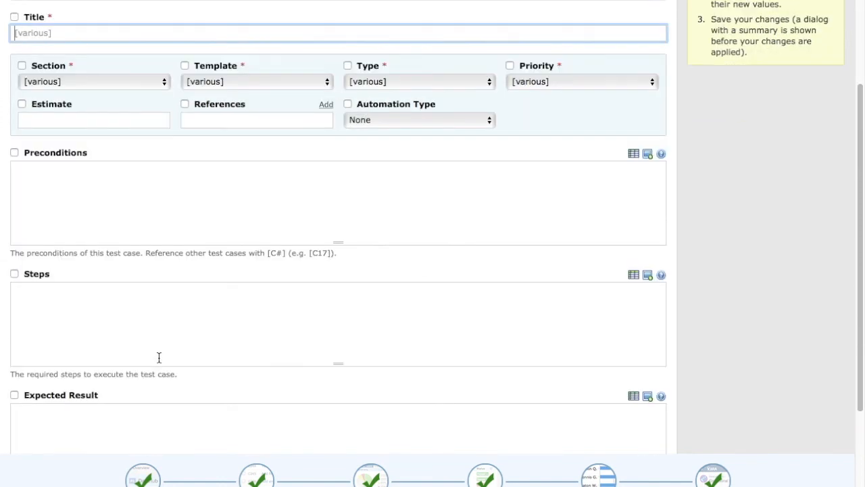
scroll("down", 3)
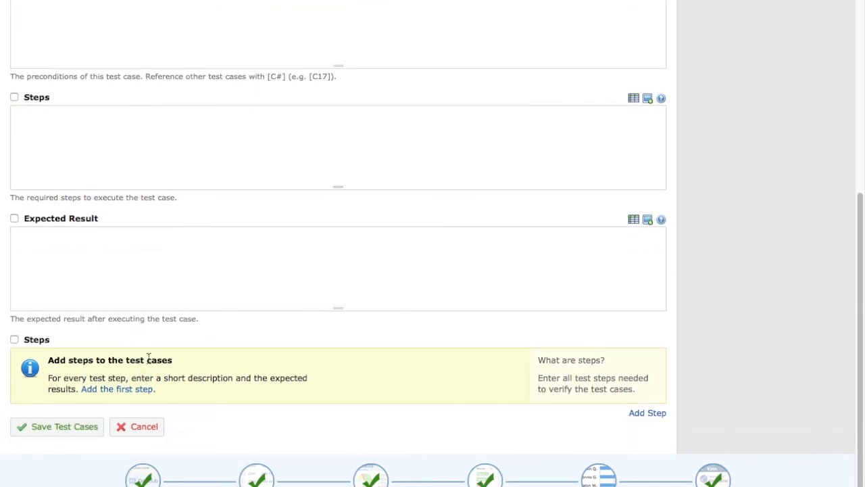